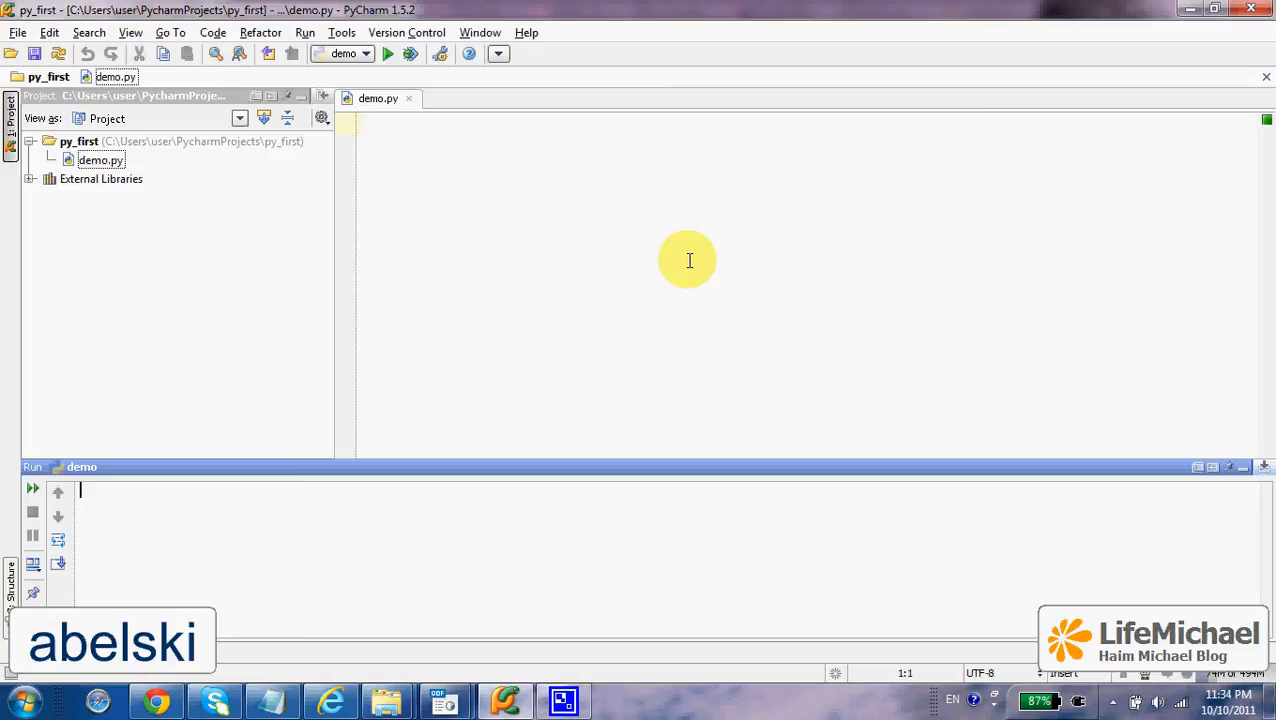
Assign num = 12 and start an if num > 10: block with a print call.
{"action": "type", "text": "num"}
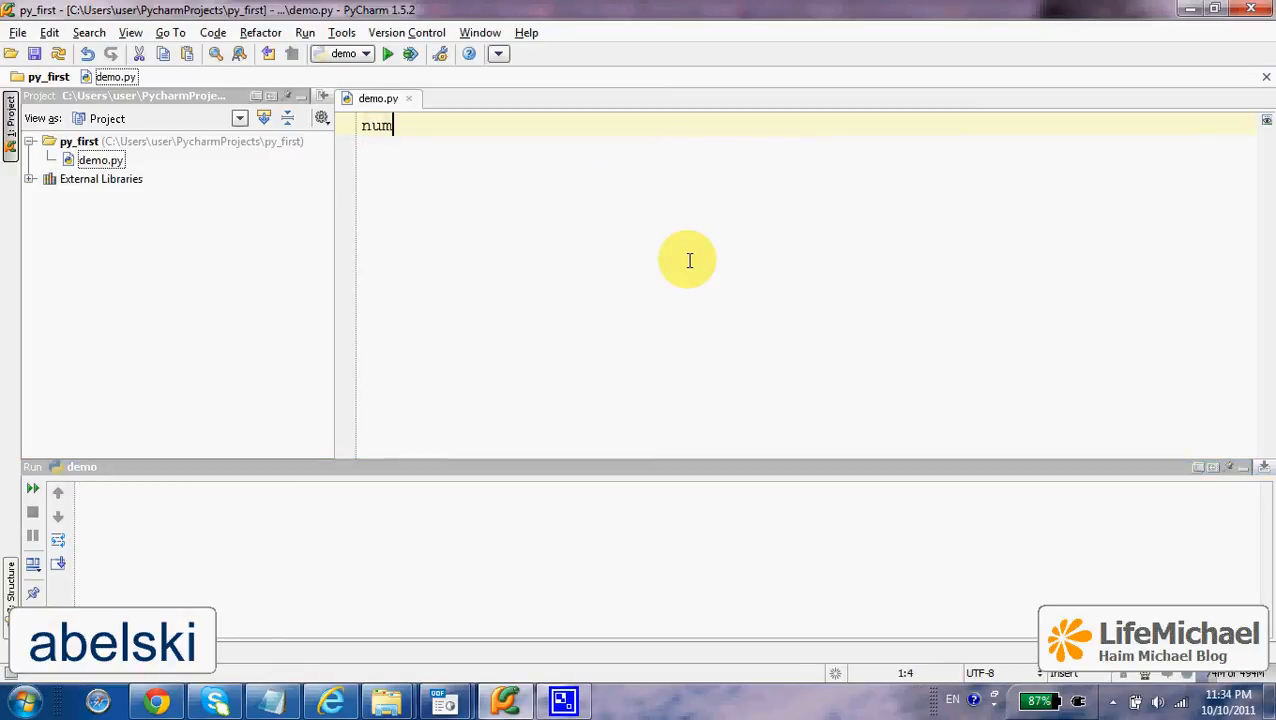
{"action": "type", "text": "= 12"}
{"action": "type", "text": "if num>"}
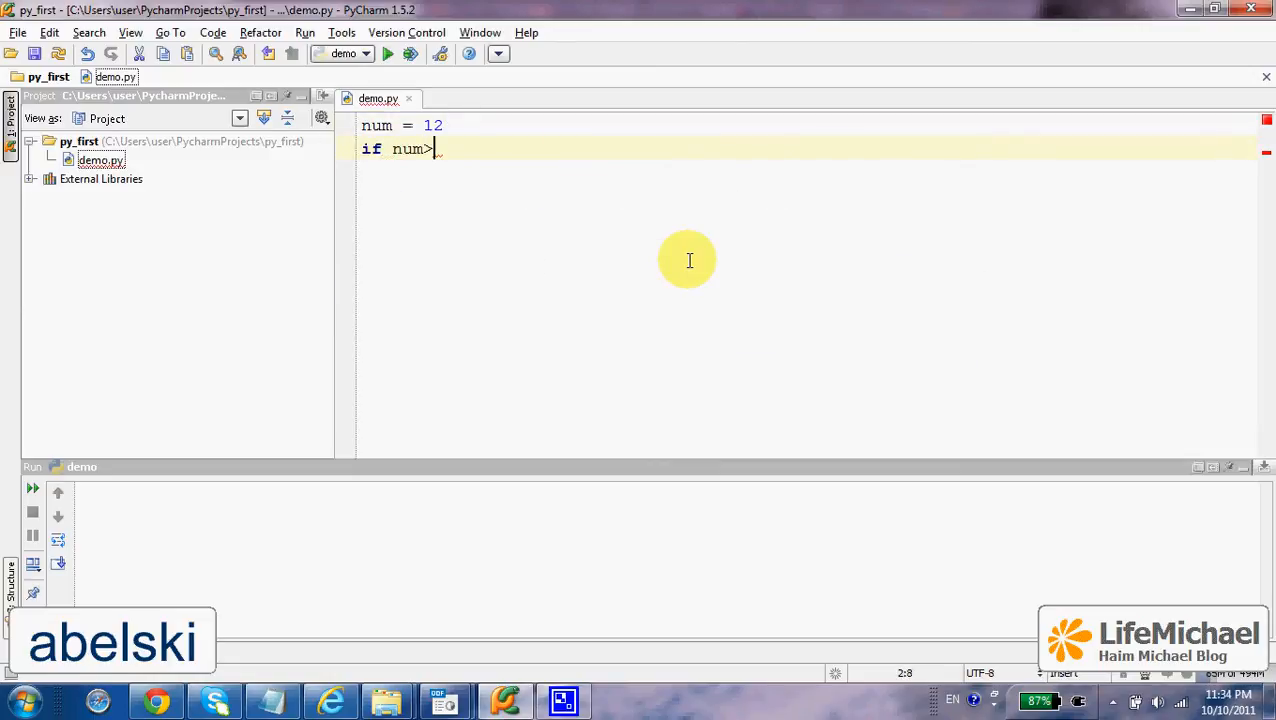
{"action": "type", "text": "10:"}
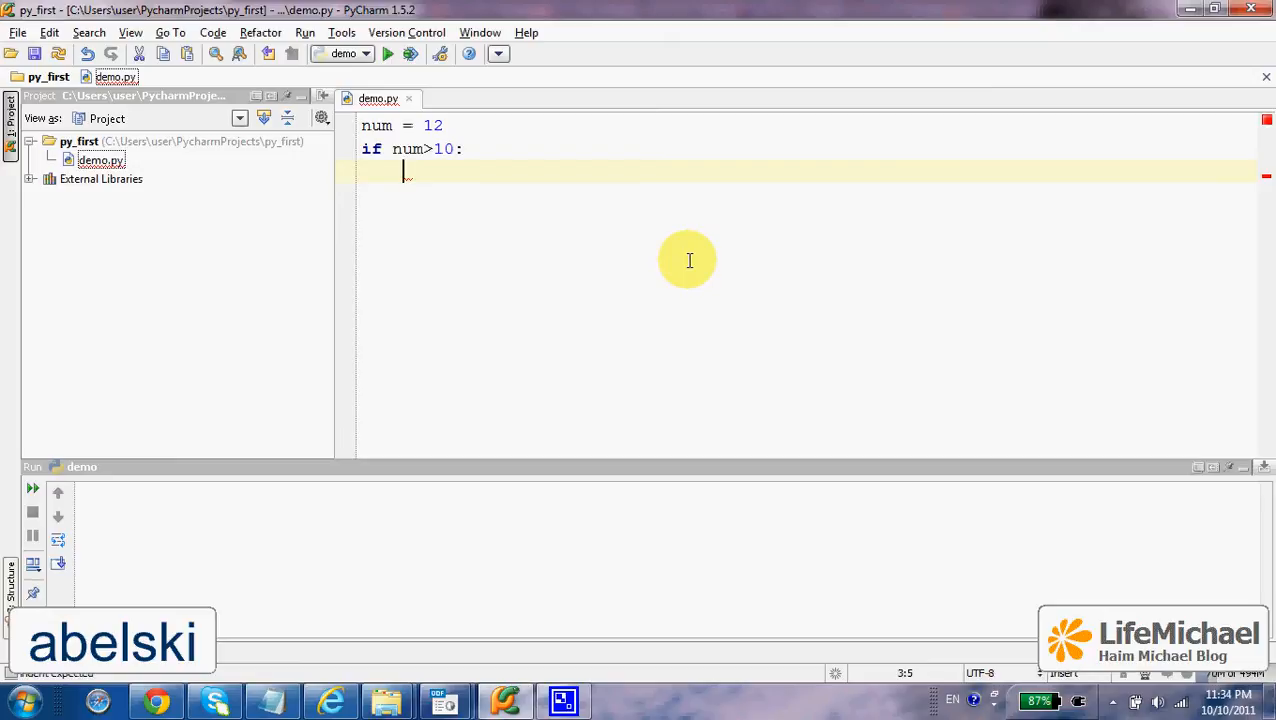
{"action": "type", "text": "p"}
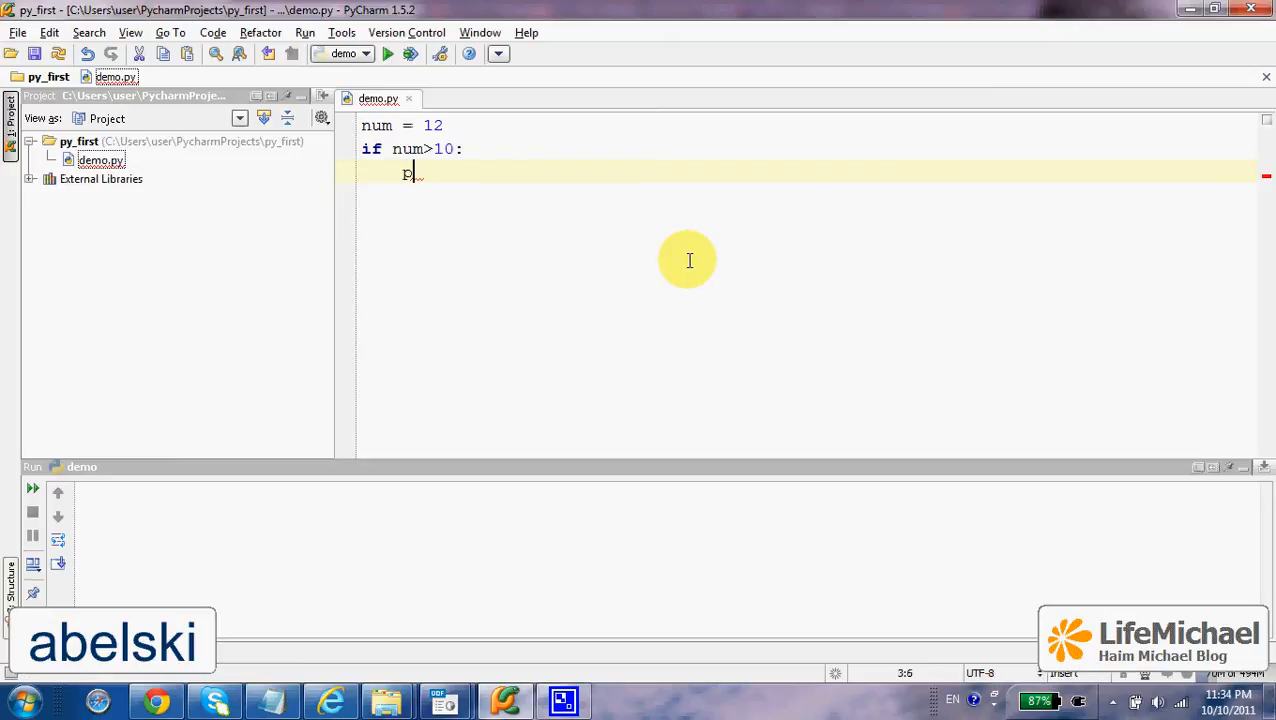
{"action": "type", "text": "rint(\"\")"}
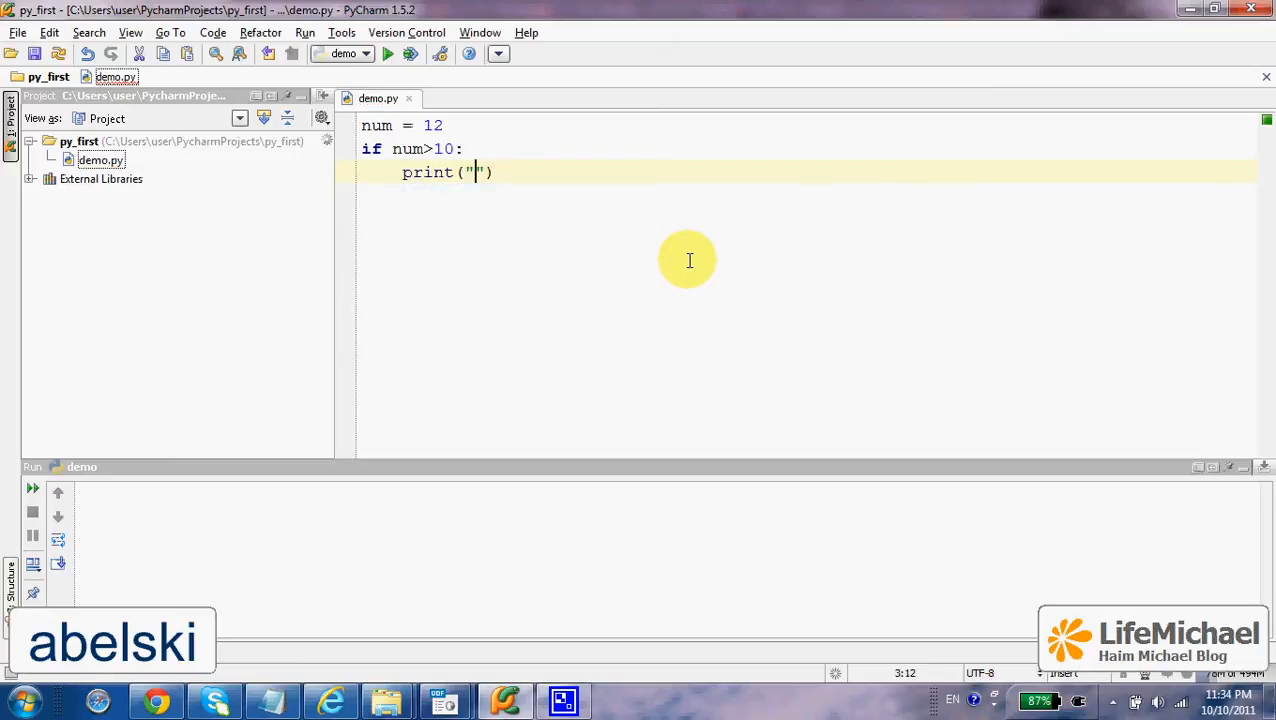
Print that num is bigger than 10 and might be smaller next time, then begin else.
{"action": "type", "text": "num is bigg"}
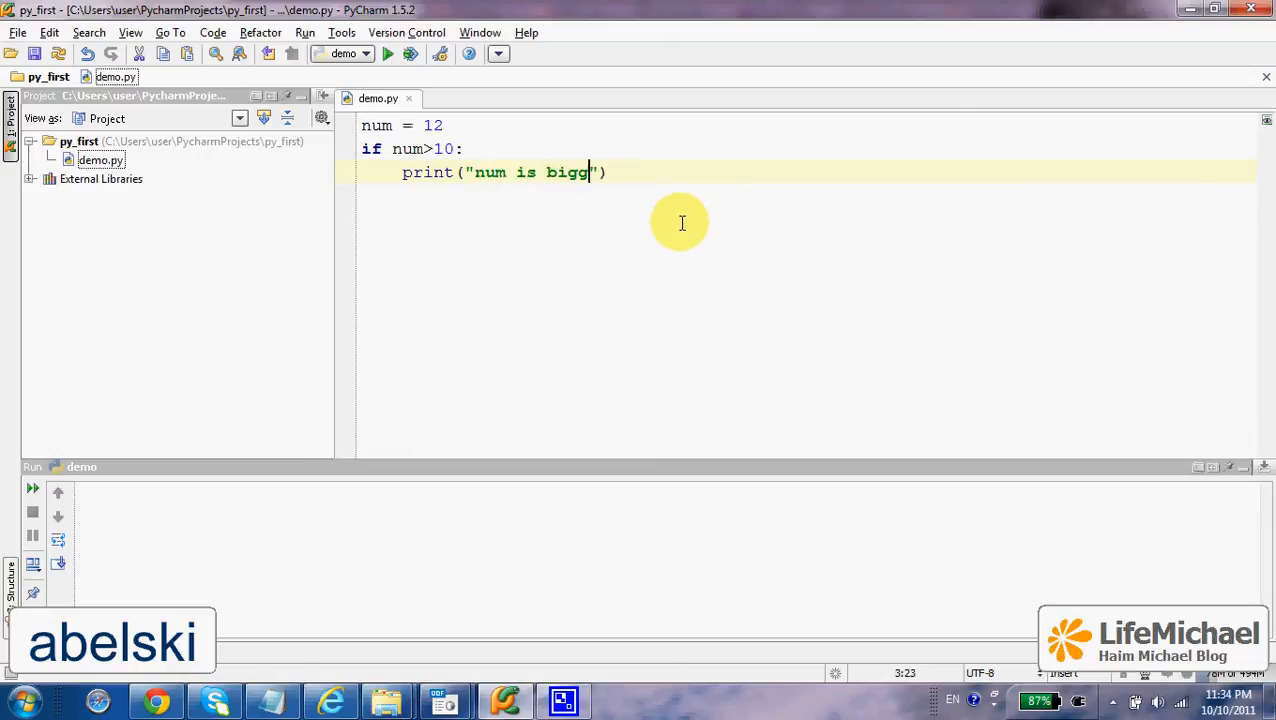
{"action": "type", "text": "er than 10"}
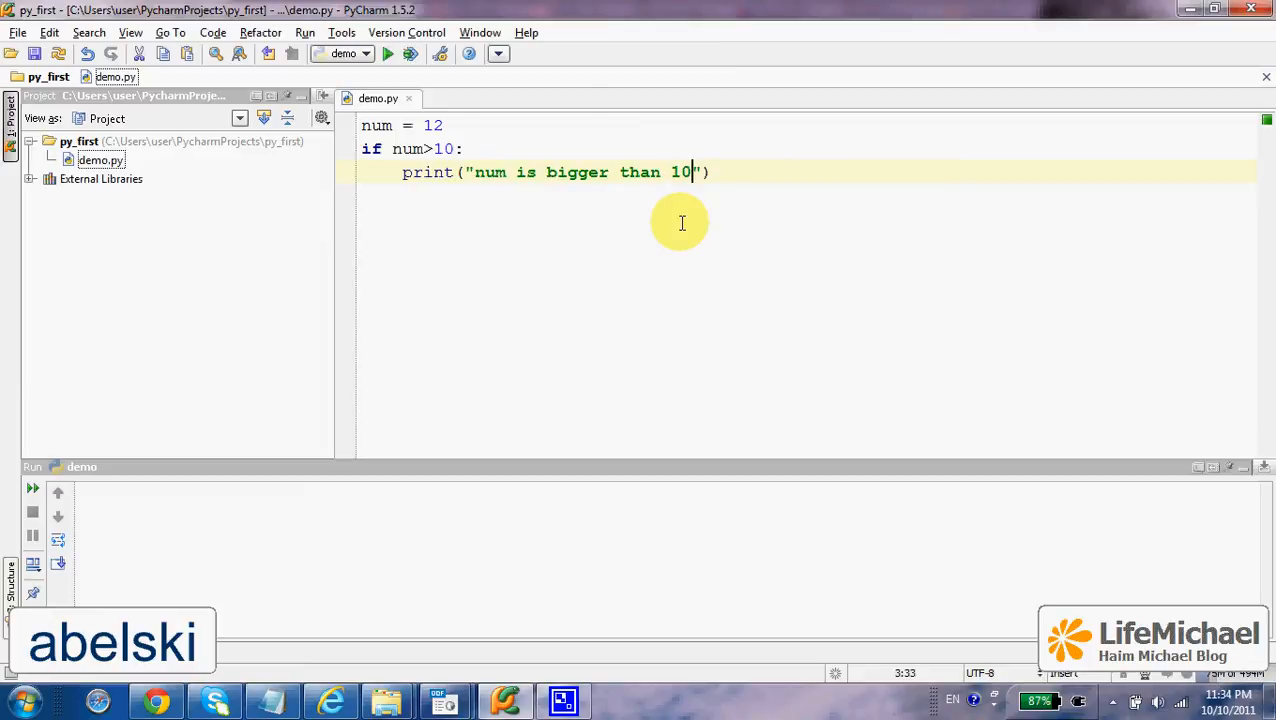
{"action": "type", "text": "print(\"next time is"}
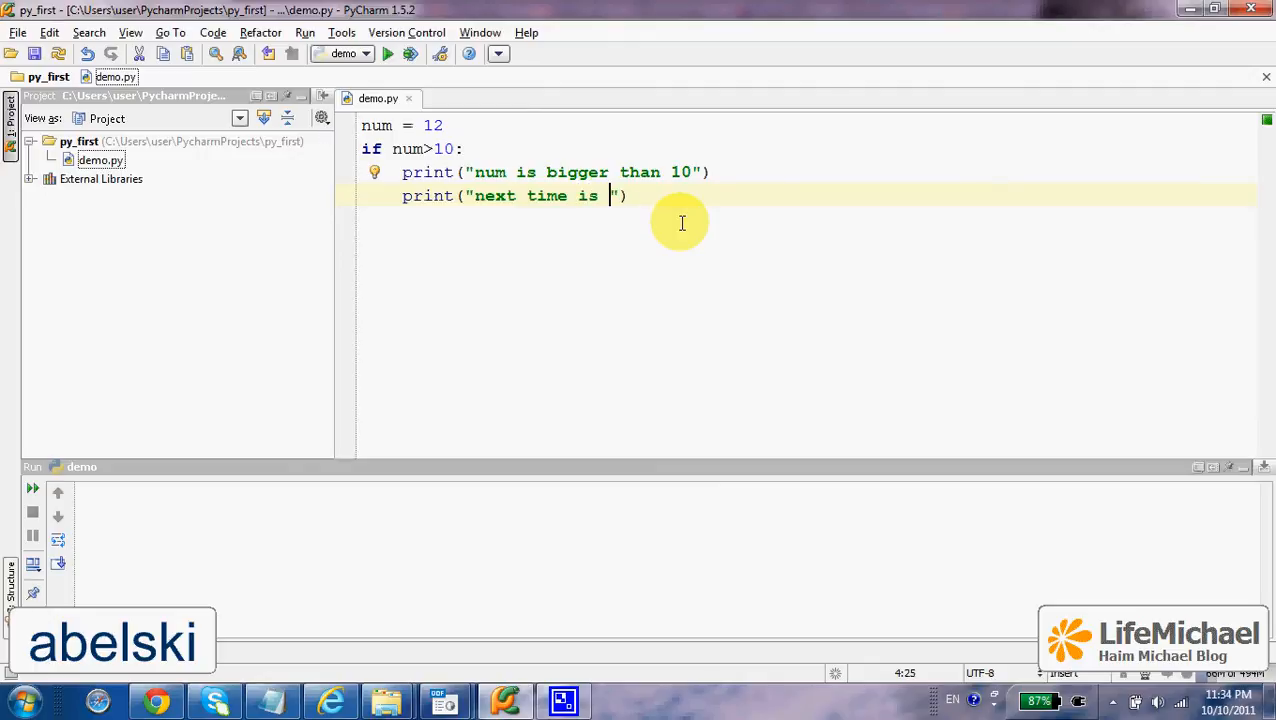
{"action": "type", "text": "it might be smaller"}
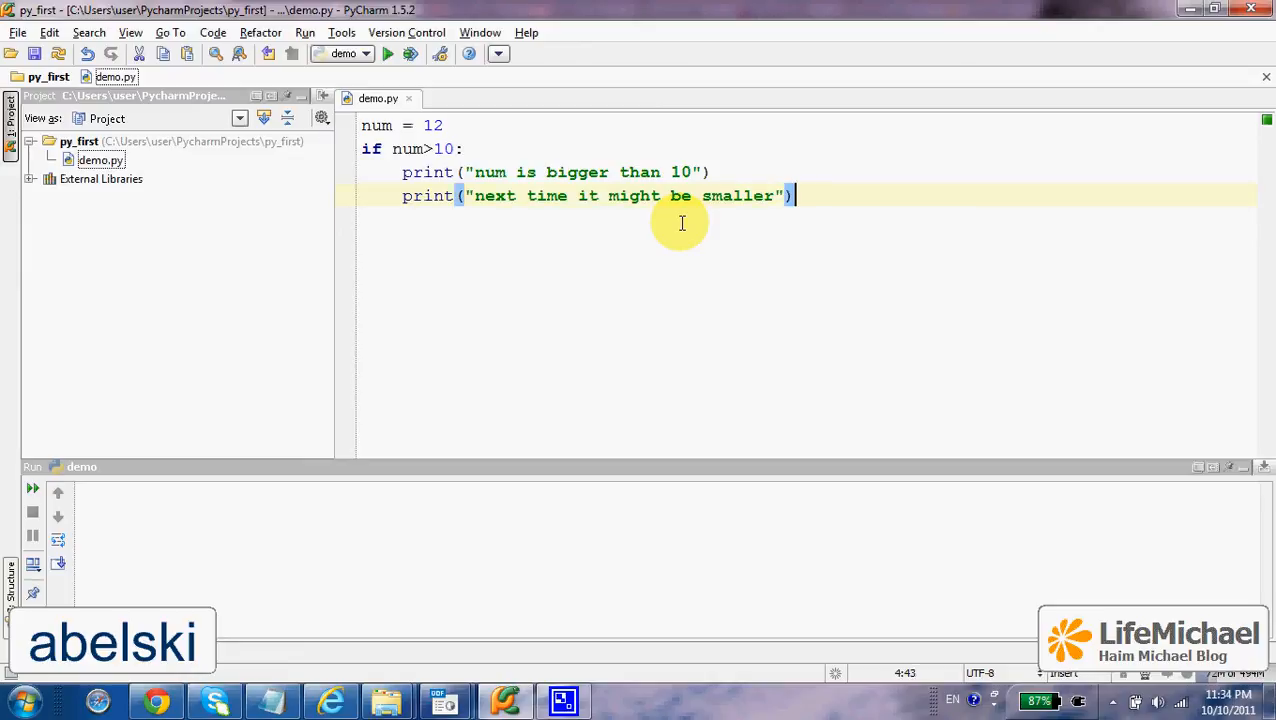
{"action": "type", "text": "els"}
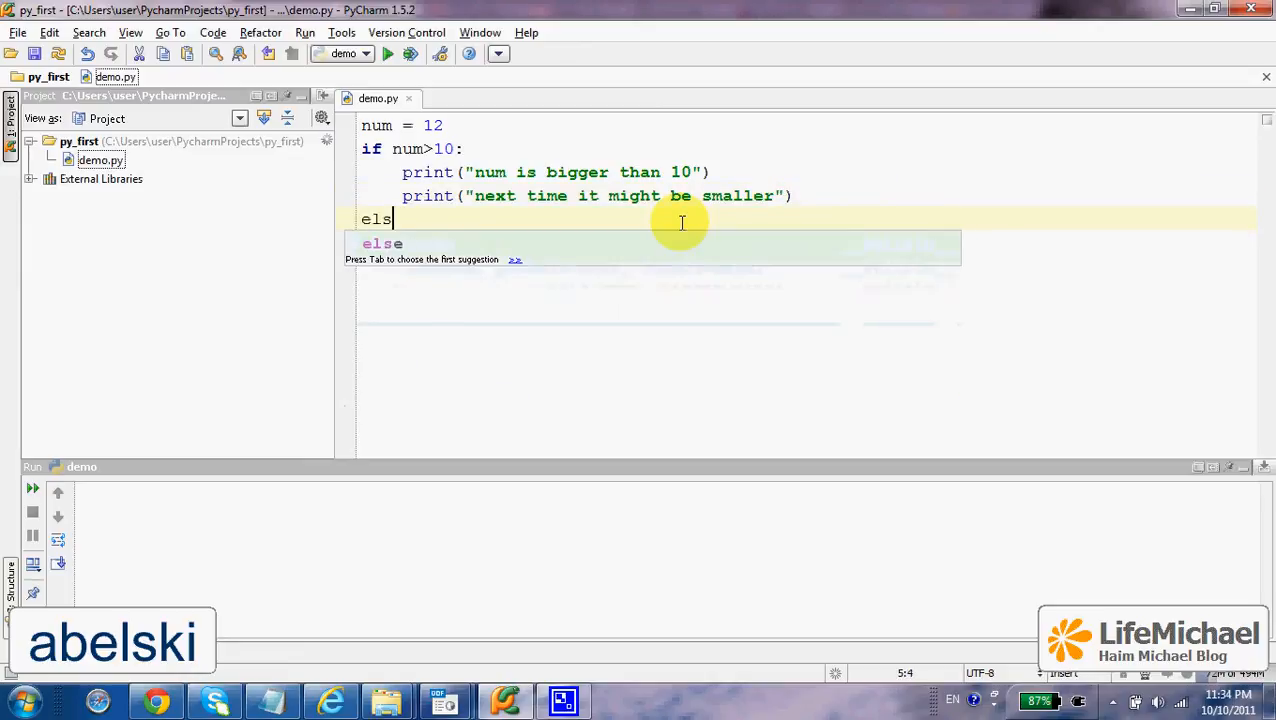
Finish the else: keyword and start its first print statement about num.
{"action": "key", "text": "Tab"}
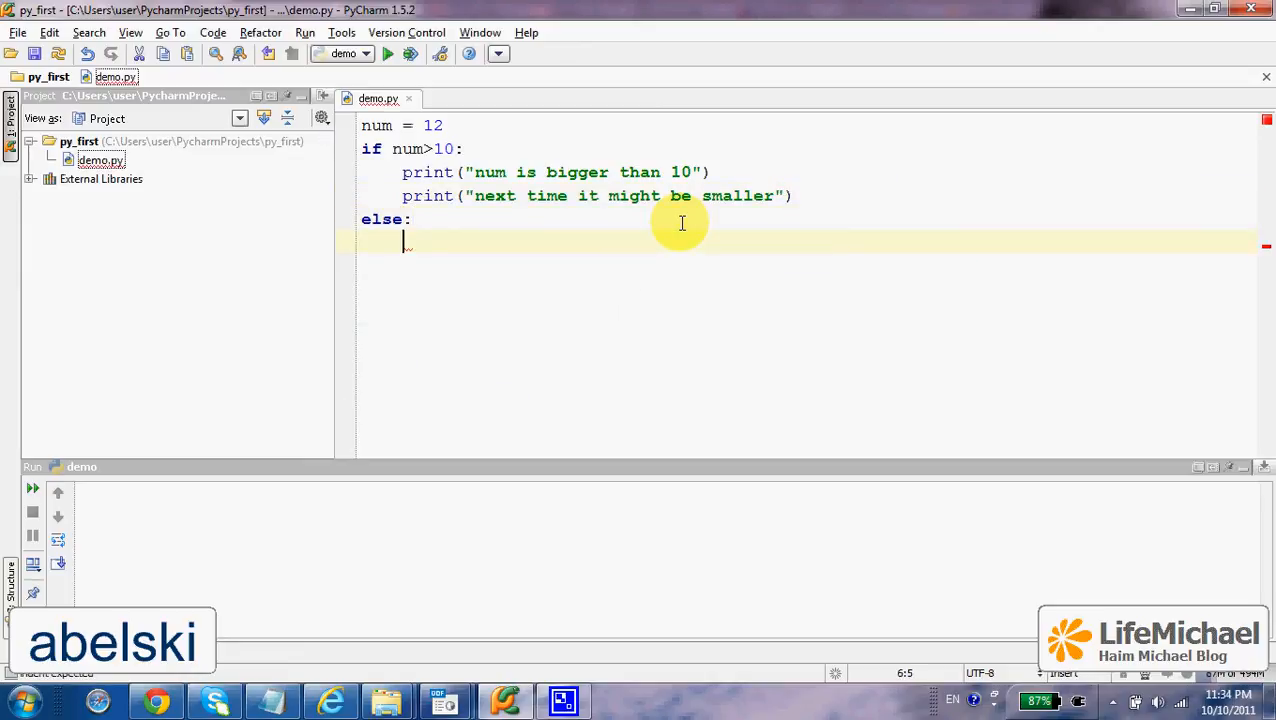
{"action": "type", "text": "print"}
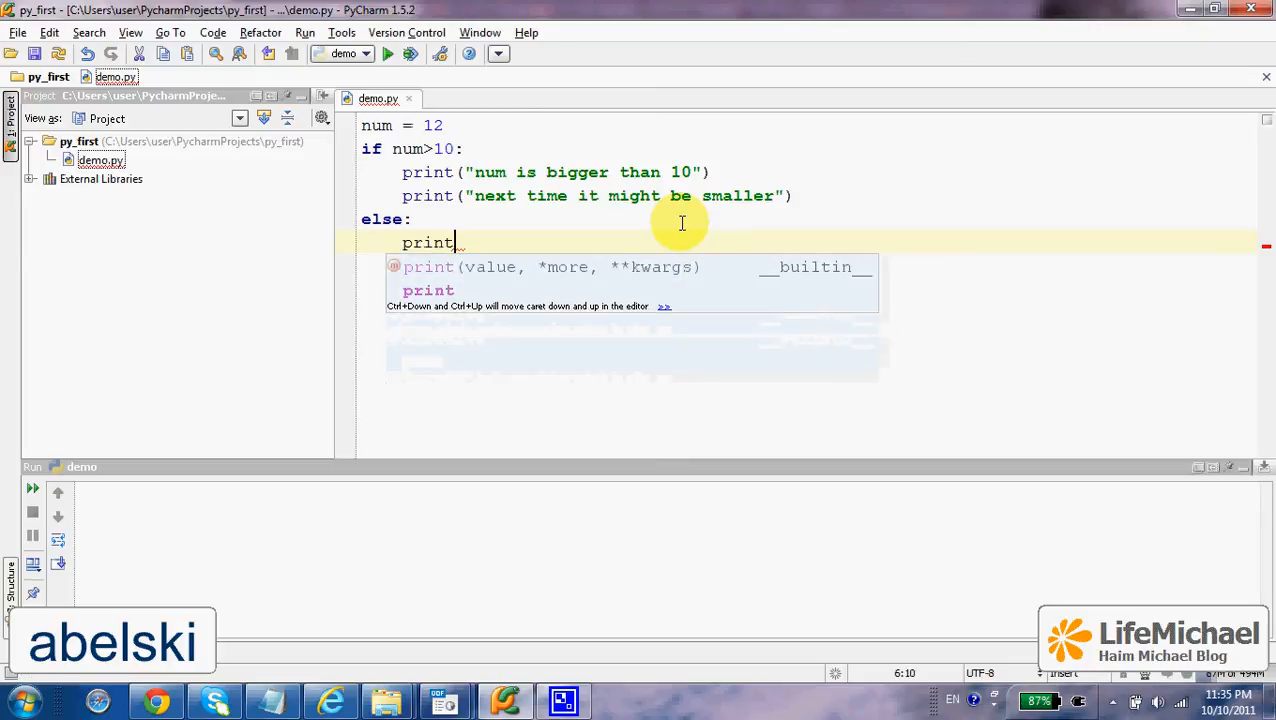
{"action": "type", "text": "(\"num\""}
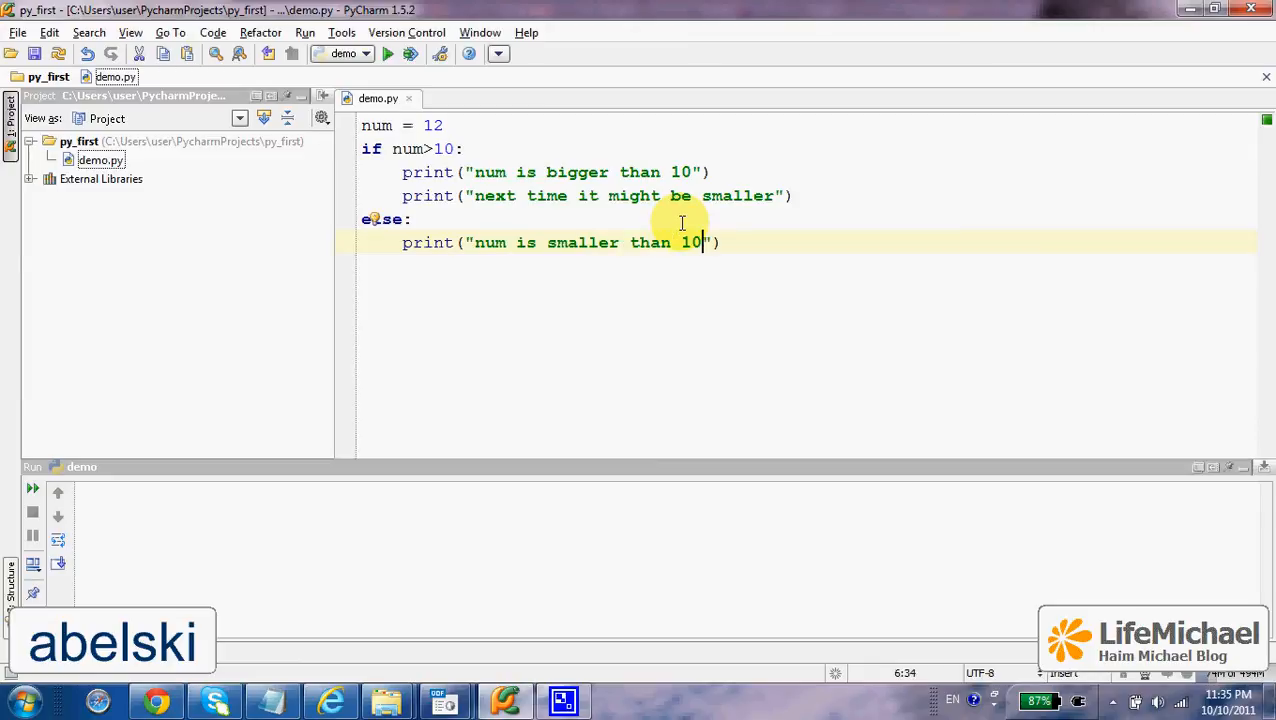
Add the second else print and run demo.py, printing the bigger-than-10 messages.
{"action": "key", "text": "enter"}
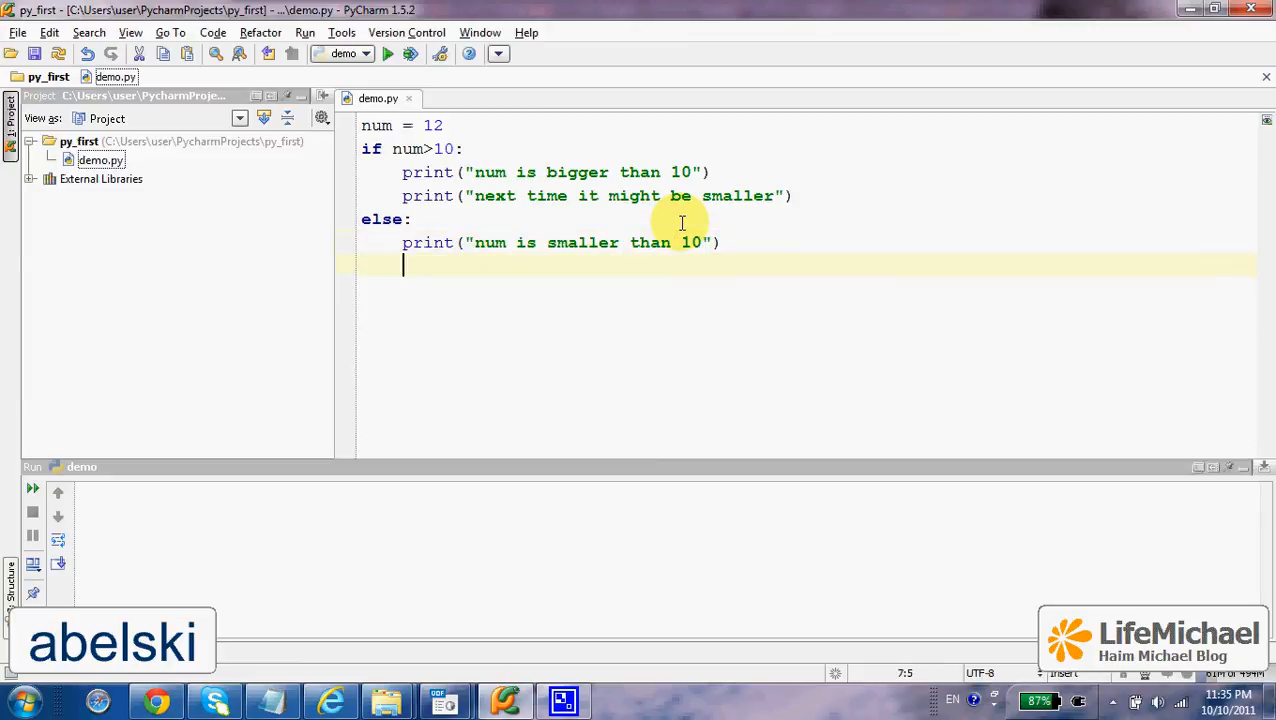
{"action": "type", "text": "print(\"\")"}
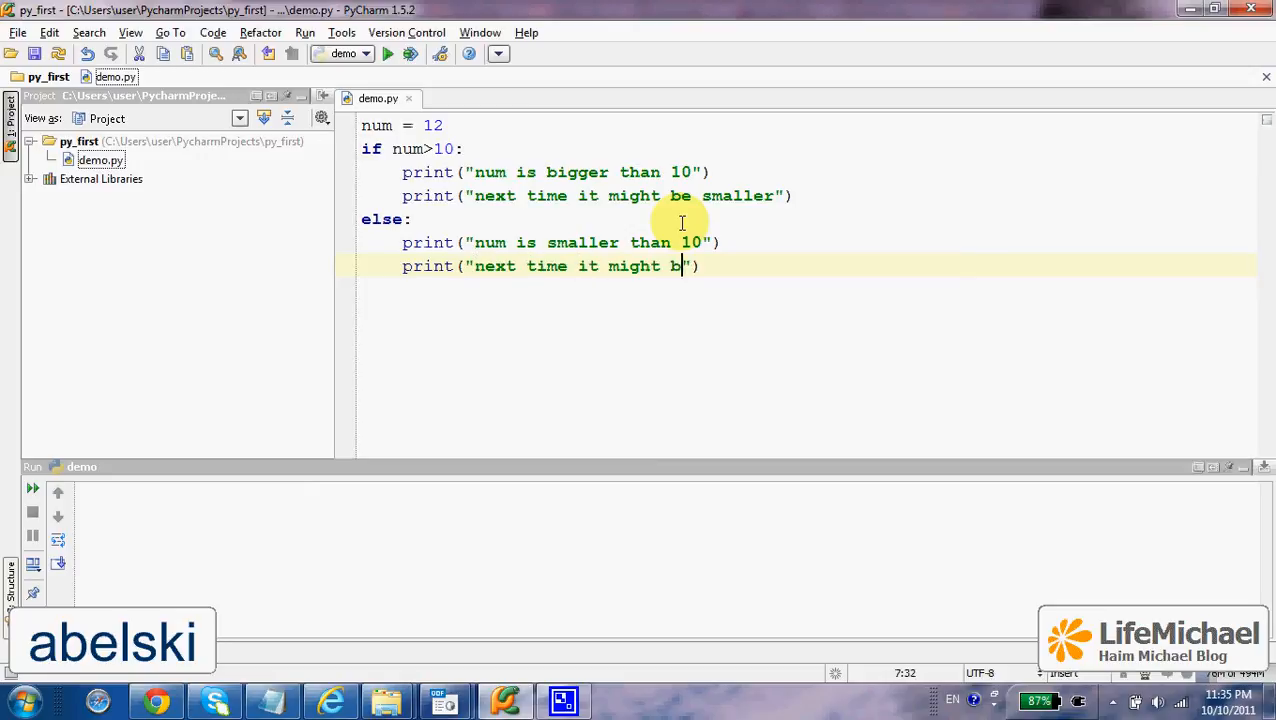
{"action": "type", "text": "bigger"}
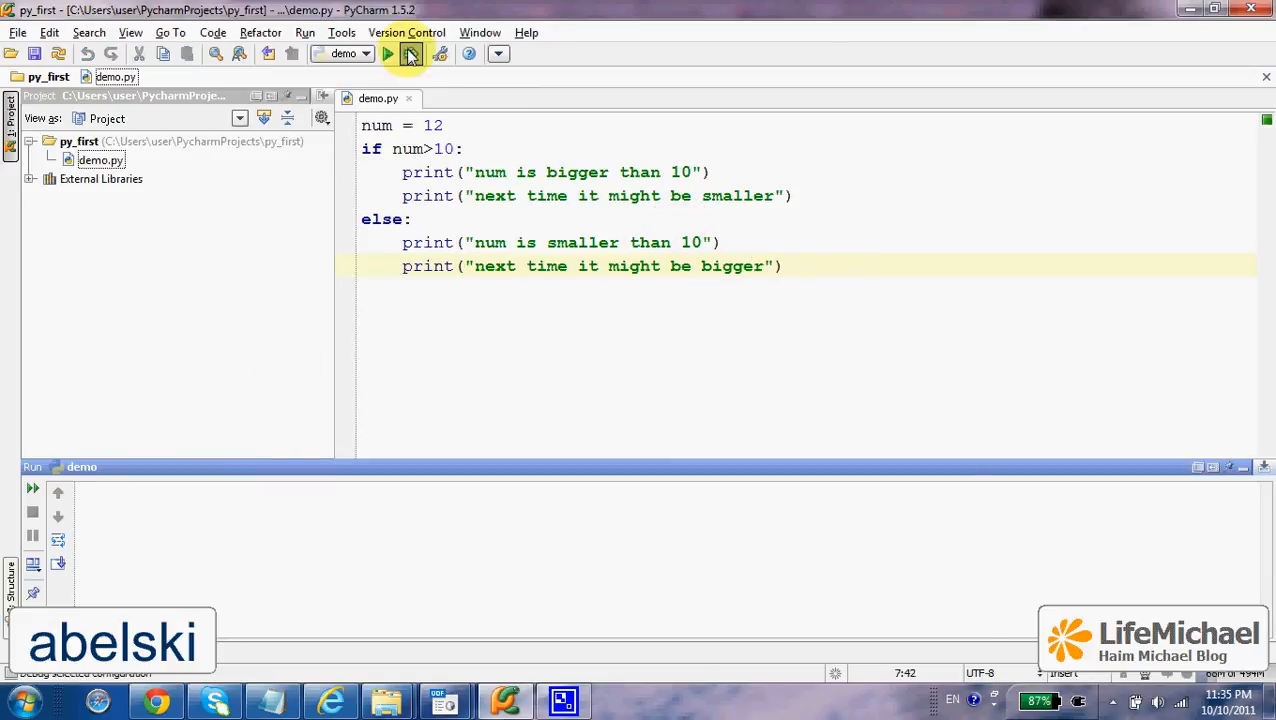
{"action": "left_click", "coordinate": [388, 54]}
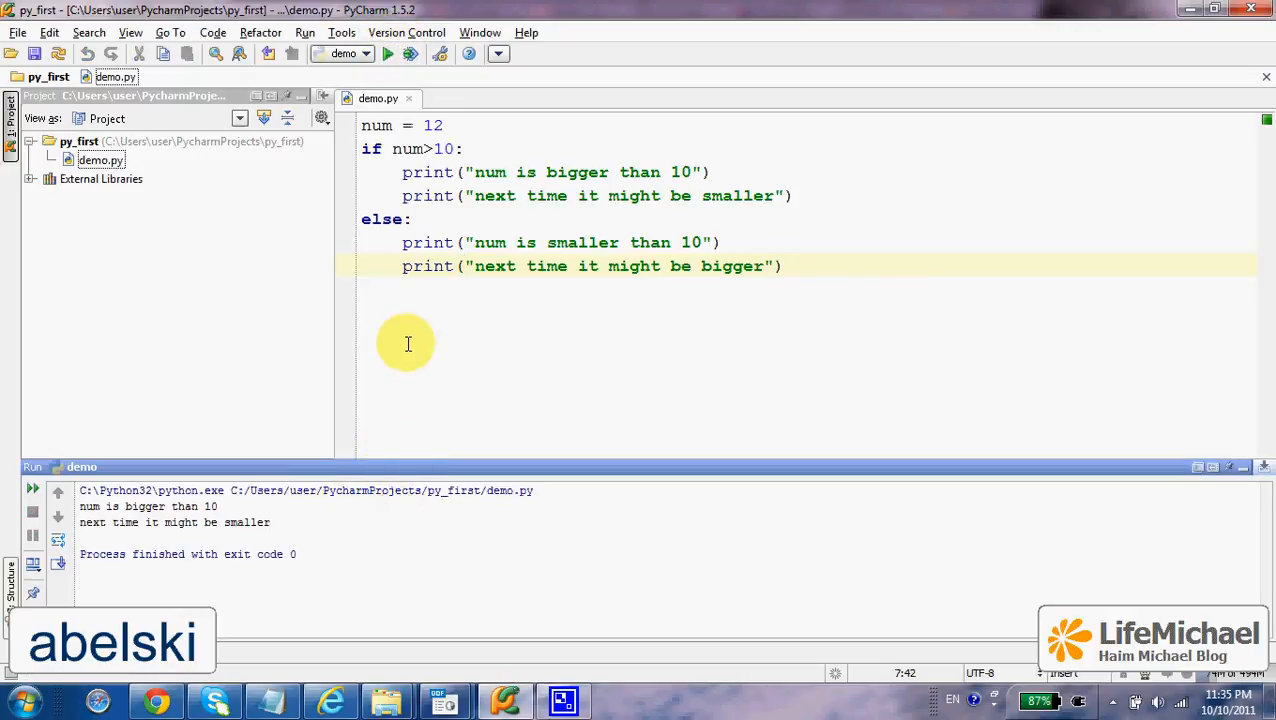
{"action": "mouse_move", "coordinate": [463, 137]}
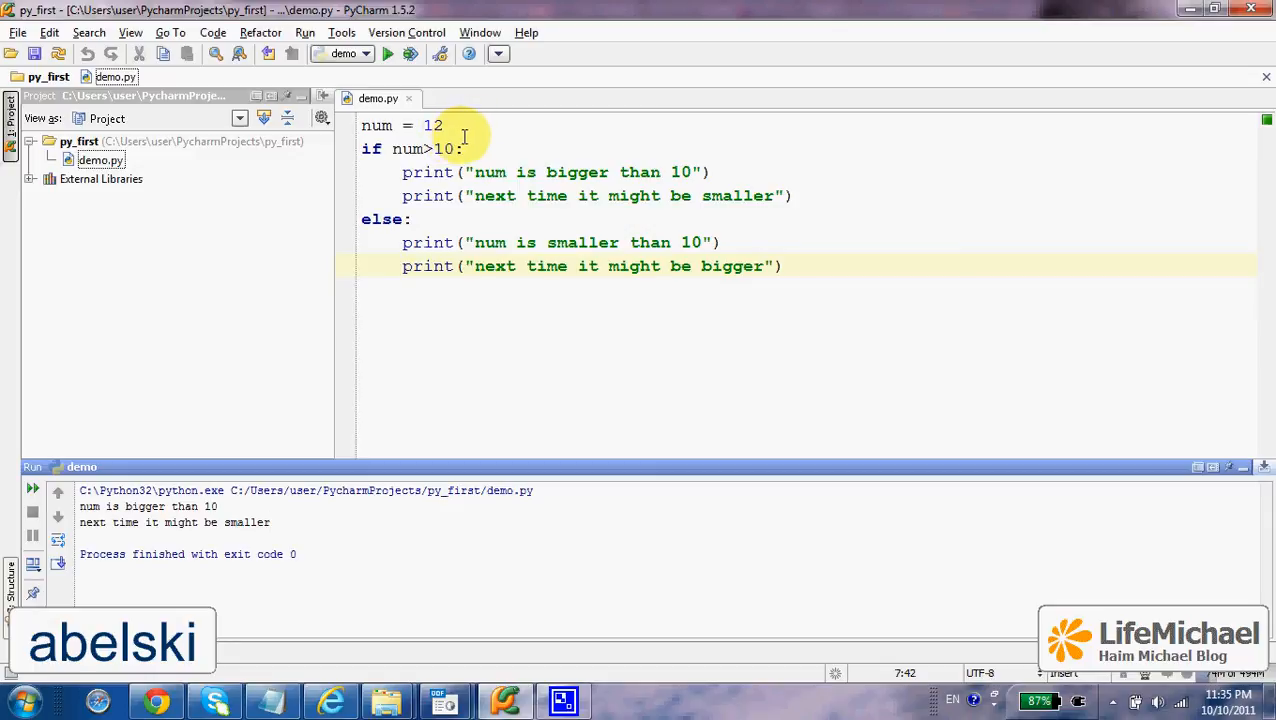
Change num from 12 to 5 and rerun demo.py, printing the smaller-than-10 messages.
{"action": "double_click", "coordinate": [433, 125]}
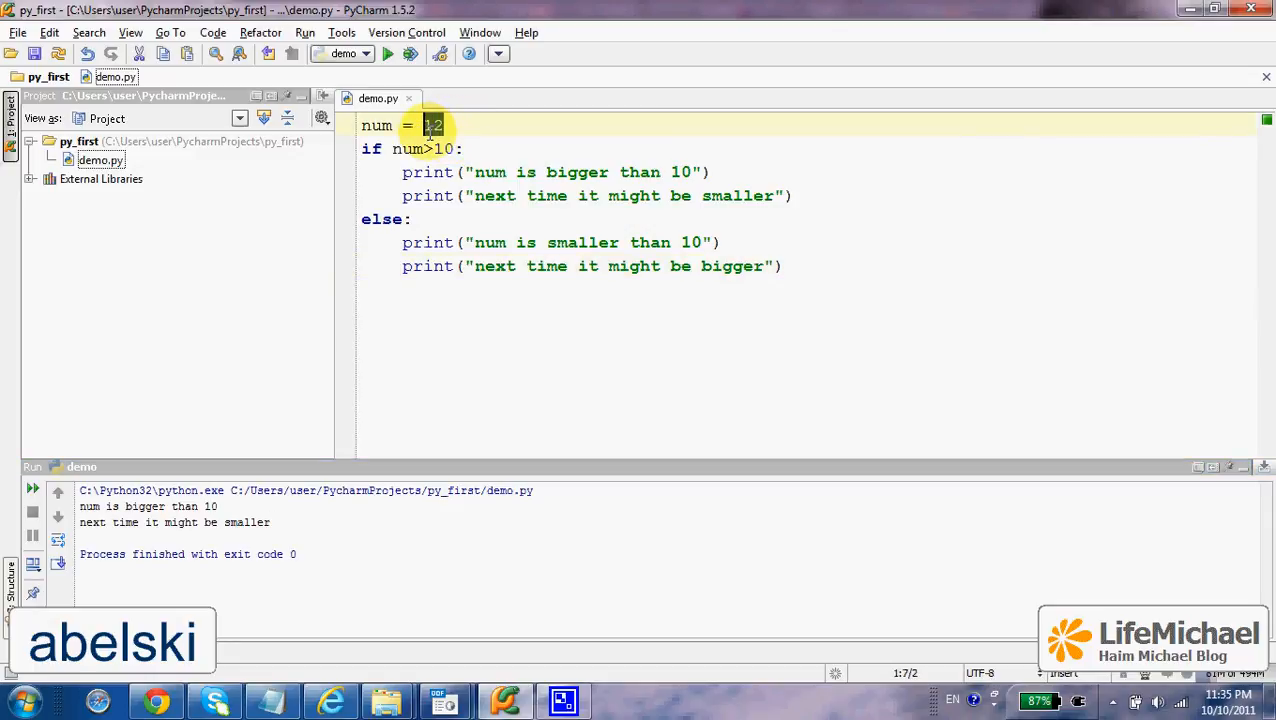
{"action": "type", "text": "5"}
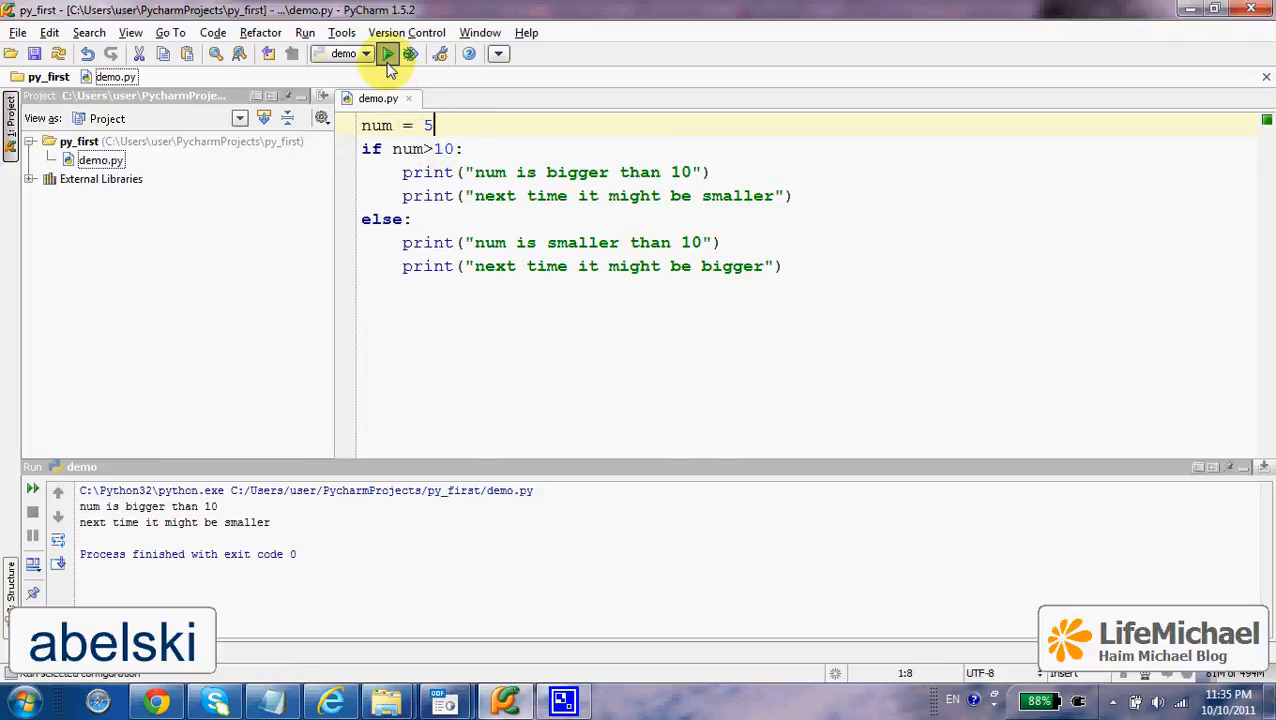
{"action": "left_click", "coordinate": [388, 53]}
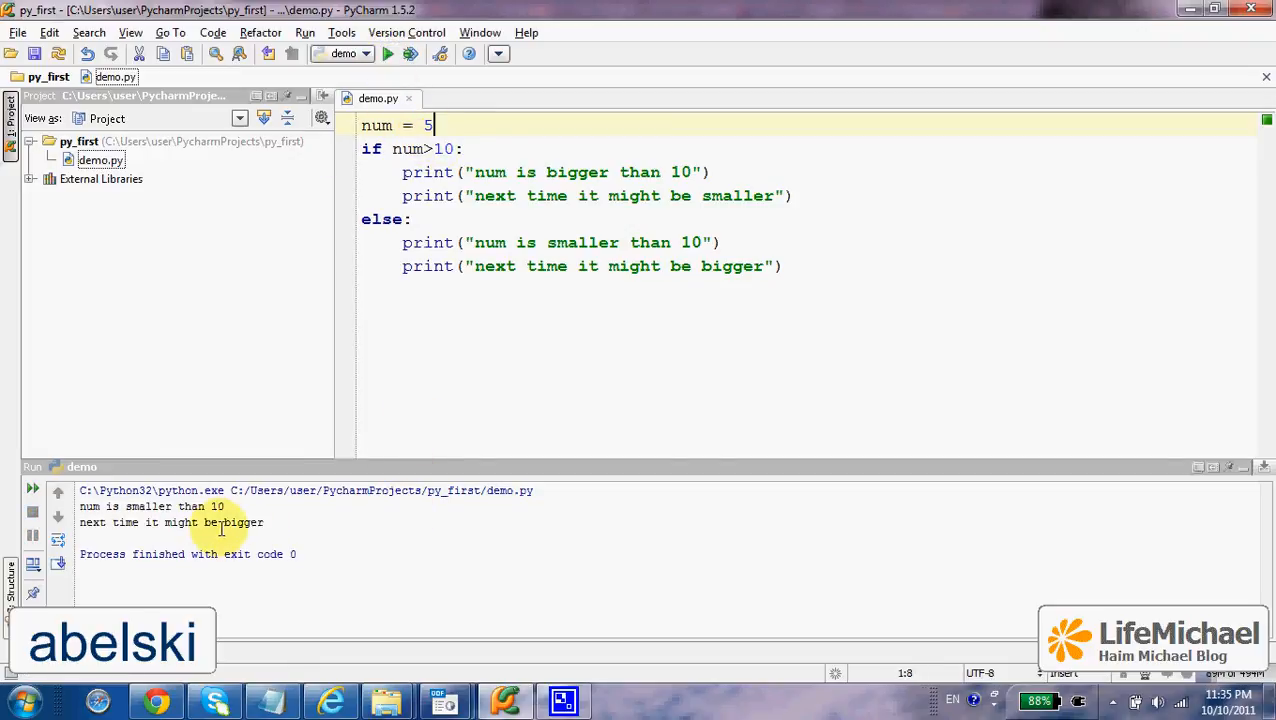
{"action": "mouse_move", "coordinate": [365, 530]}
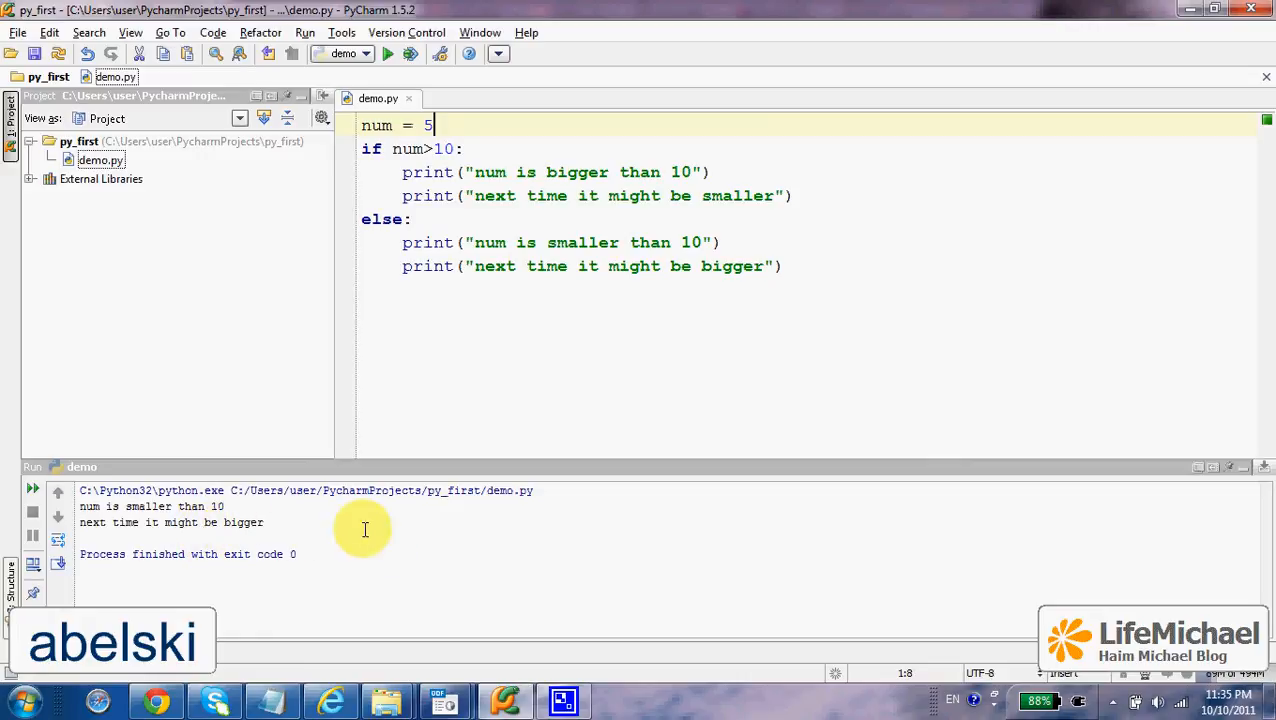